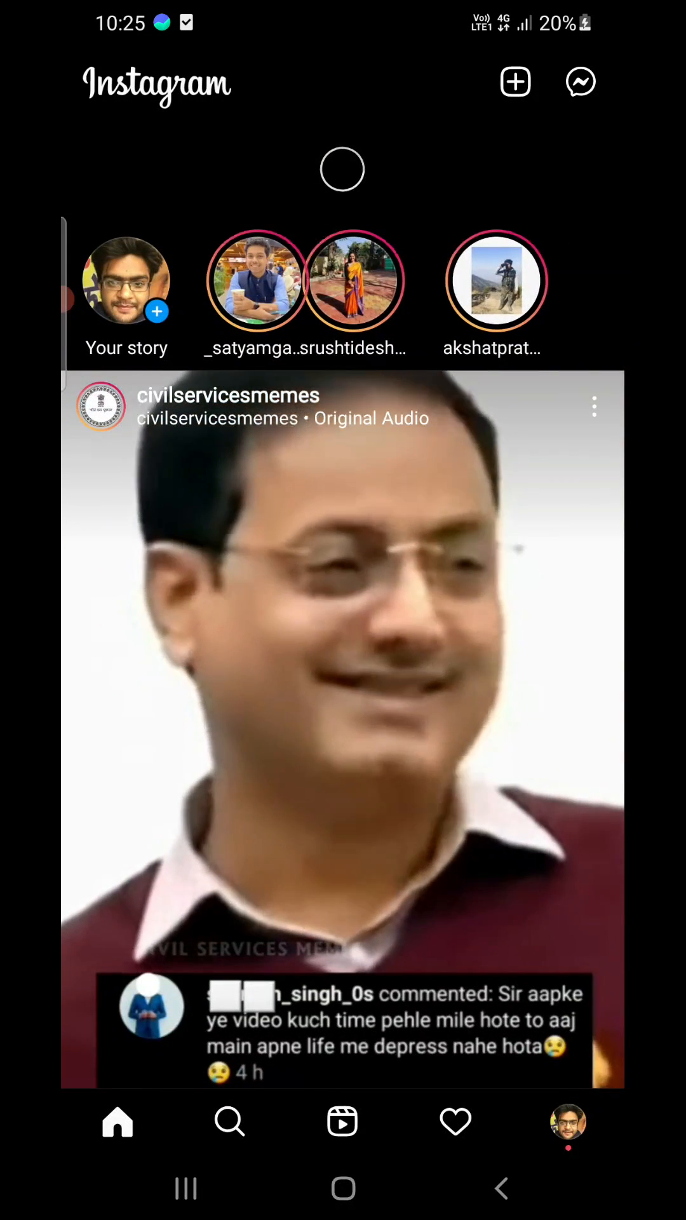
Go to your own Instagram profile with its post, follower and following counts
scroll("down", 3)
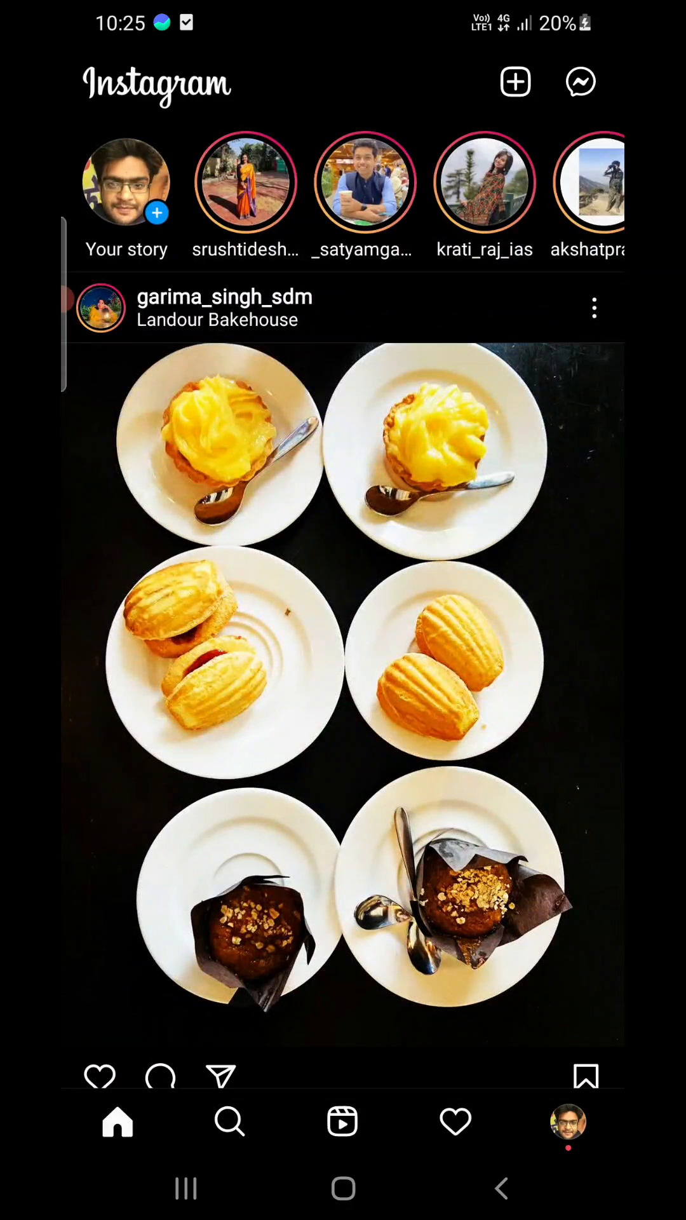
left_click(568, 1122)
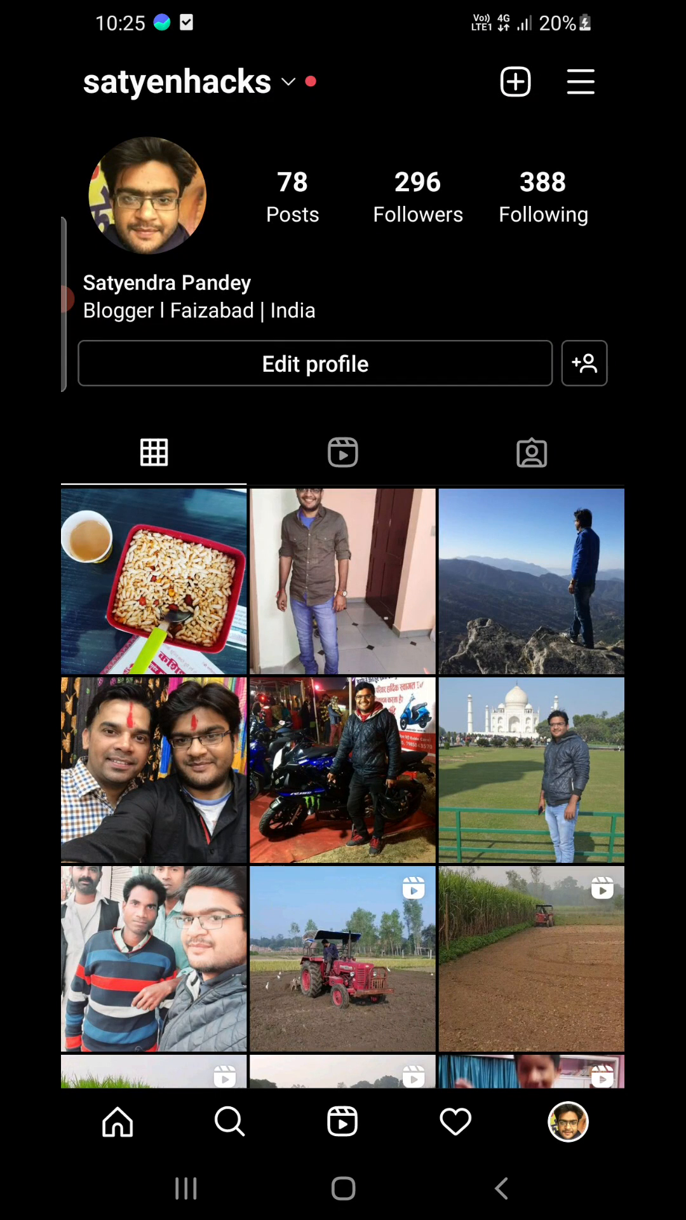
Create a new post from the screen-recording video, moving past filter and trim to New Post
left_click(516, 82)
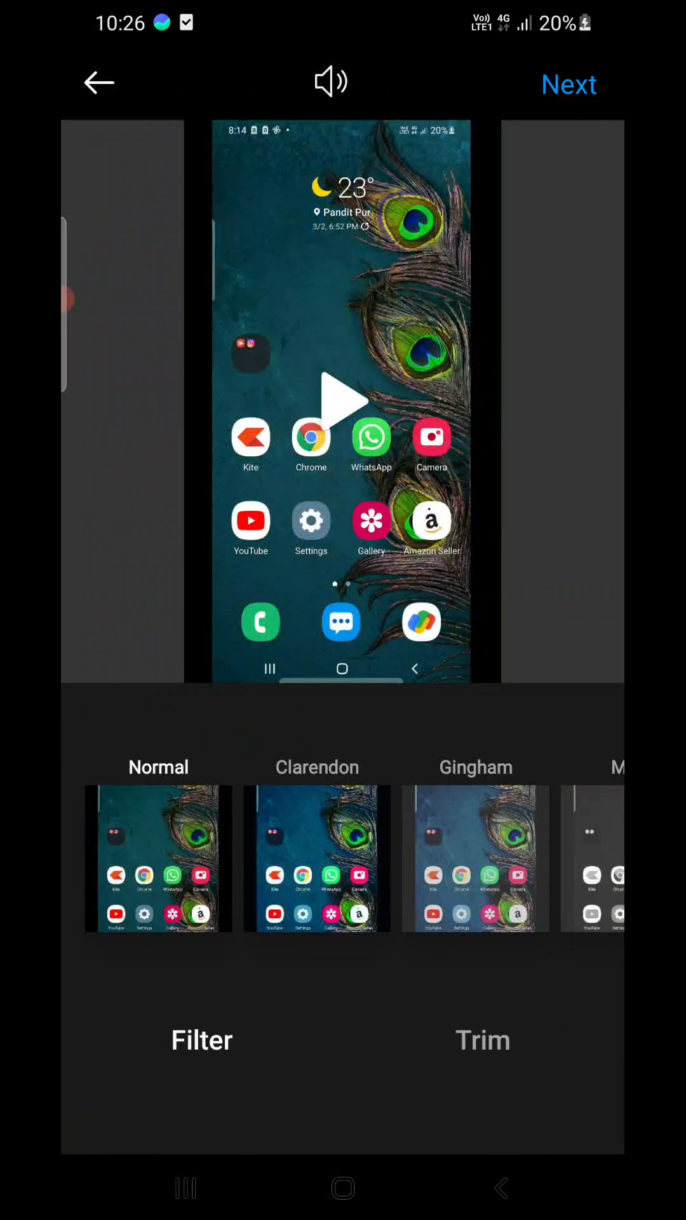
left_click(568, 84)
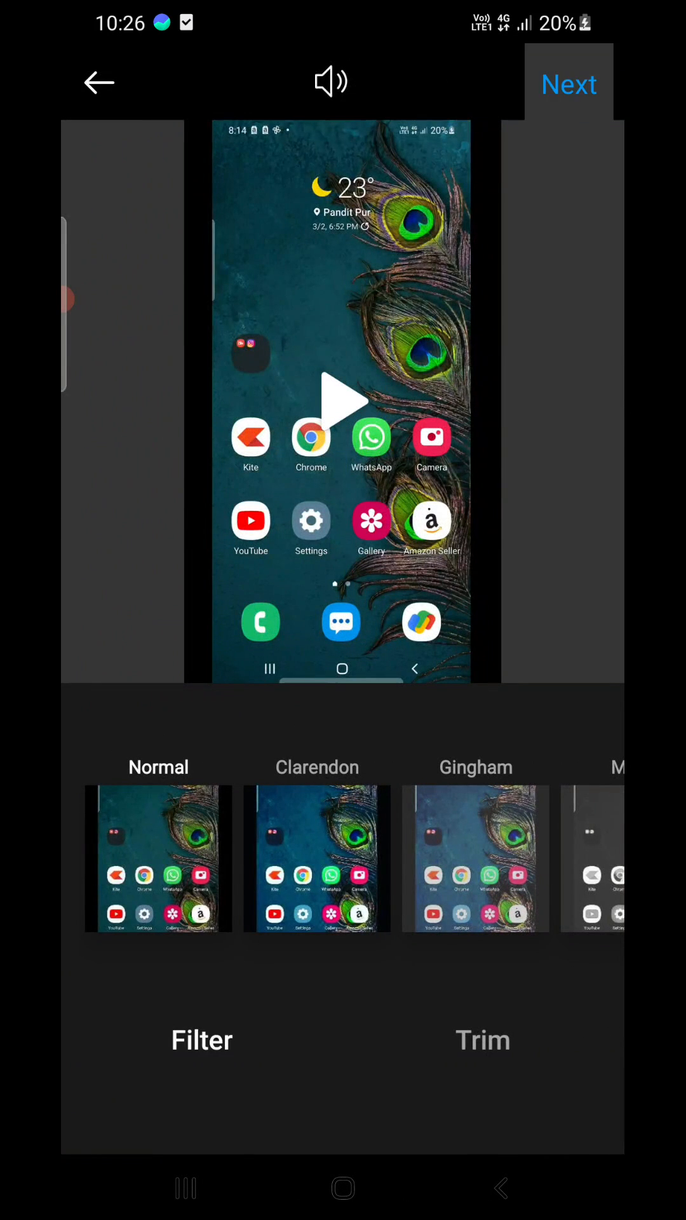
left_click(568, 85)
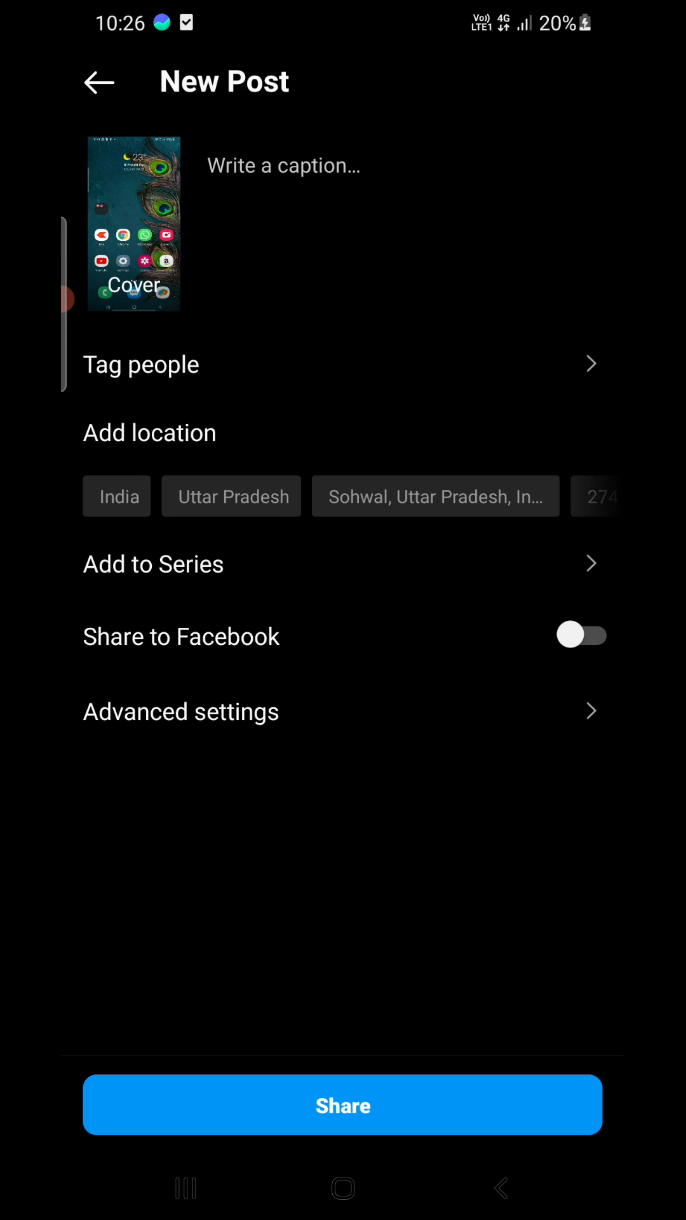